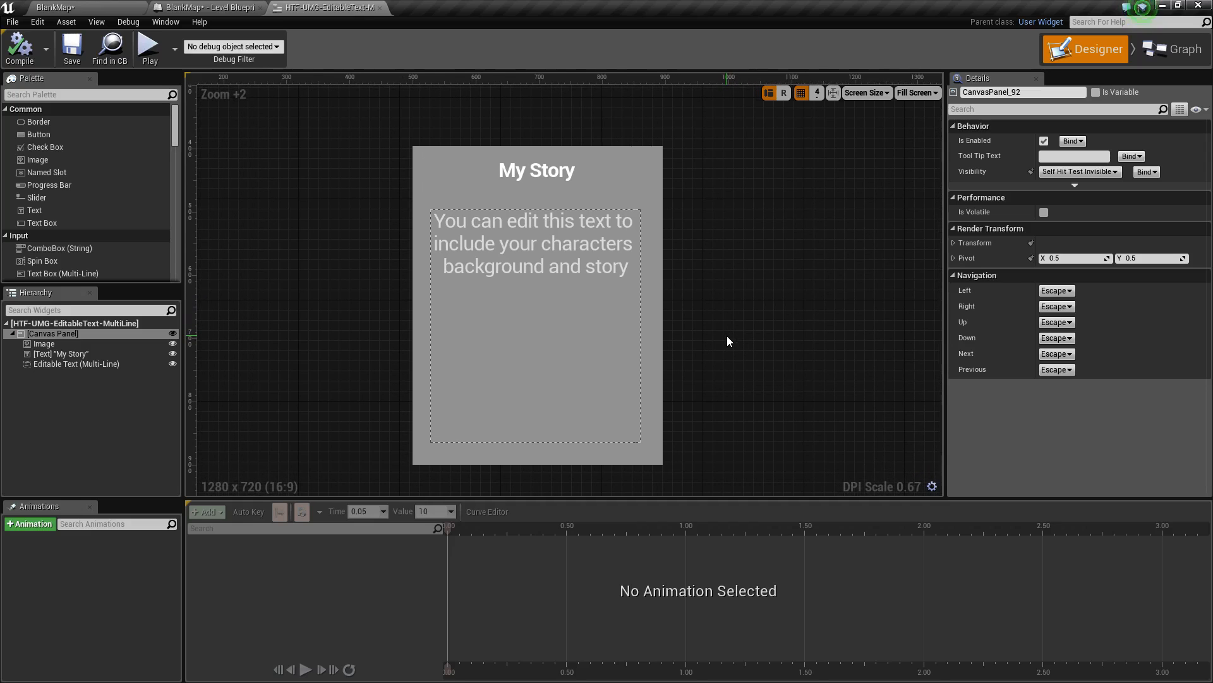
- Select the Editable Text (Multi-Line) widget and clear its default story prompt from the Text property
click(532, 255)
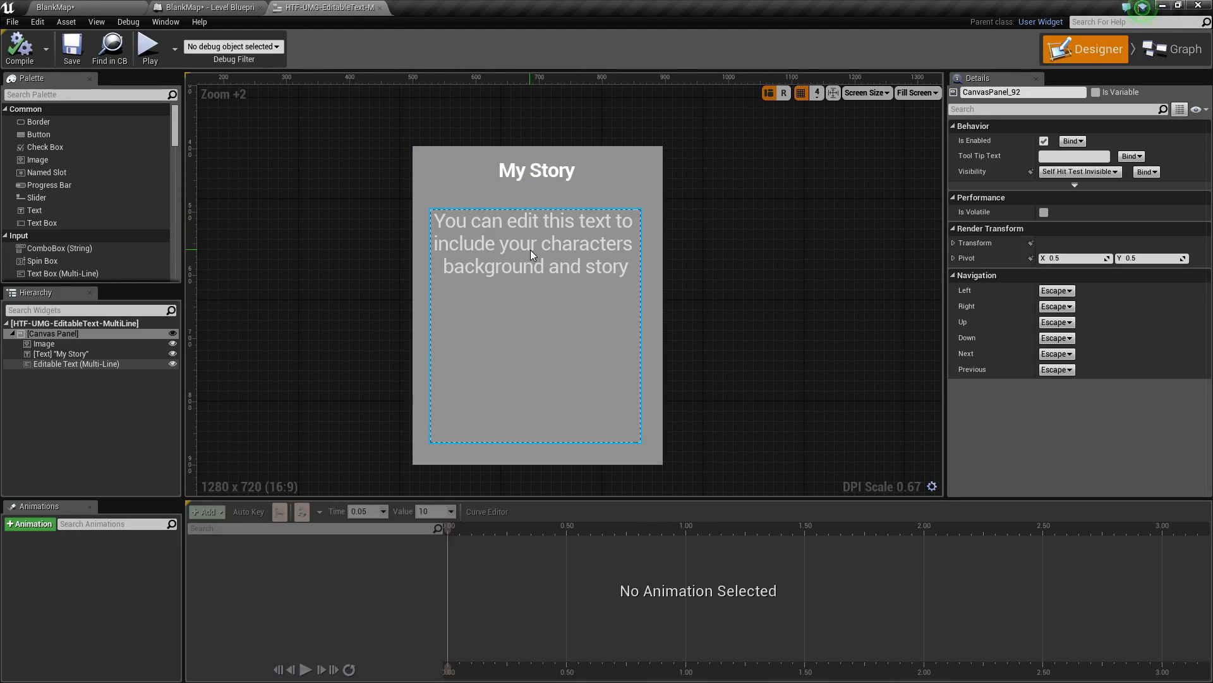
click(76, 364)
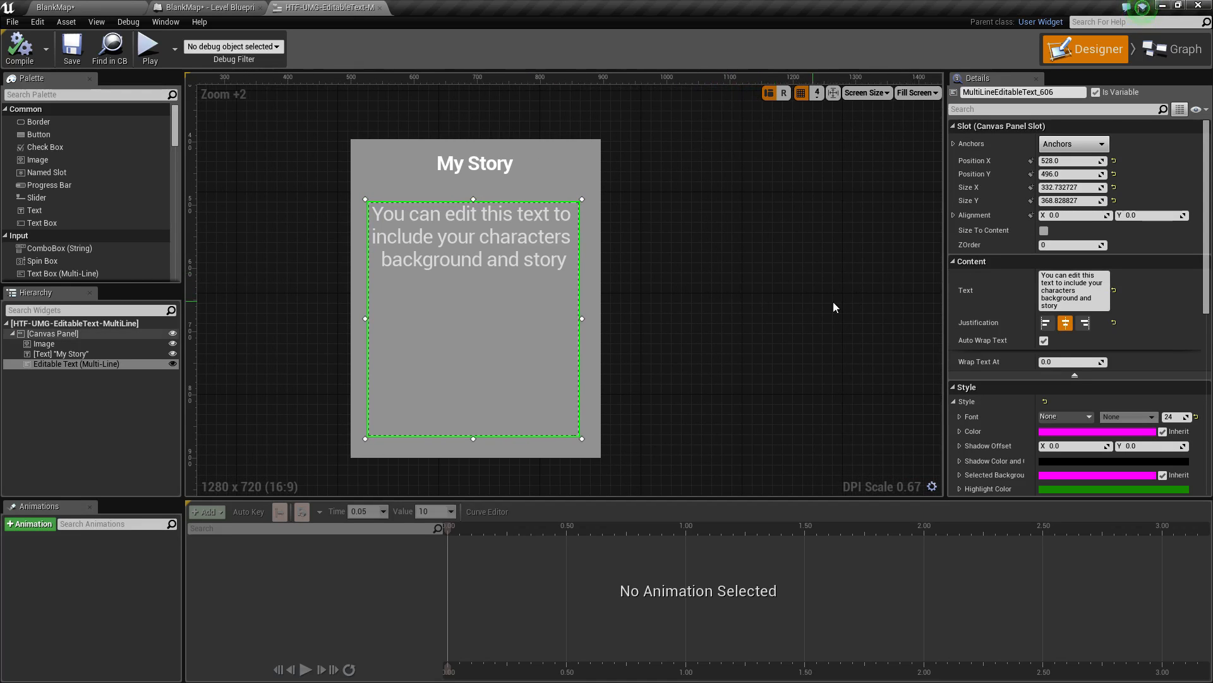
scroll(down, 3)
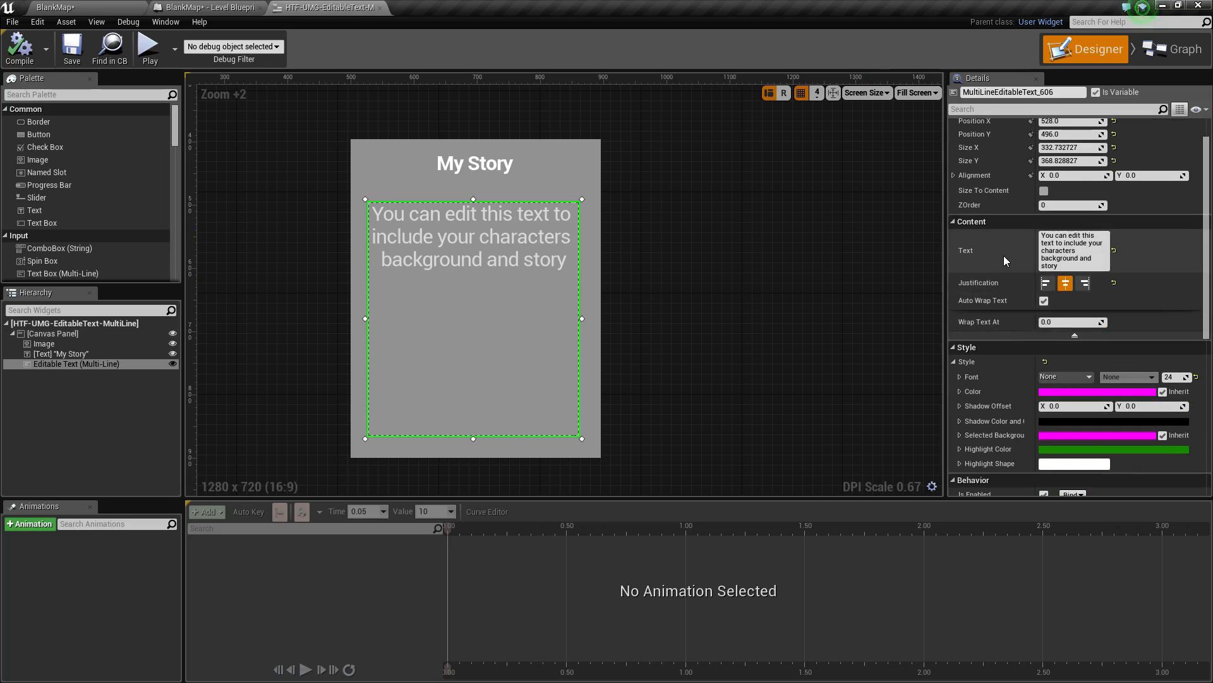
scroll(down, 3)
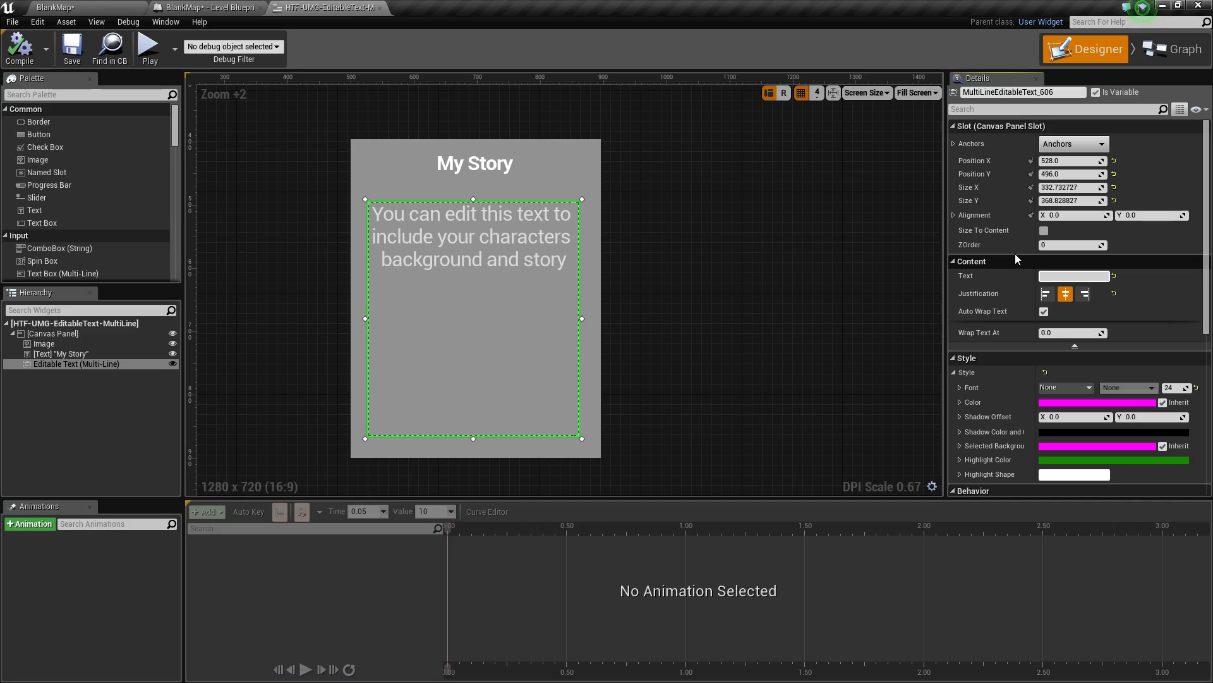
- Enter 'This is out first line' and 'This is our second line' as two lines in the Text property
text(This is out)
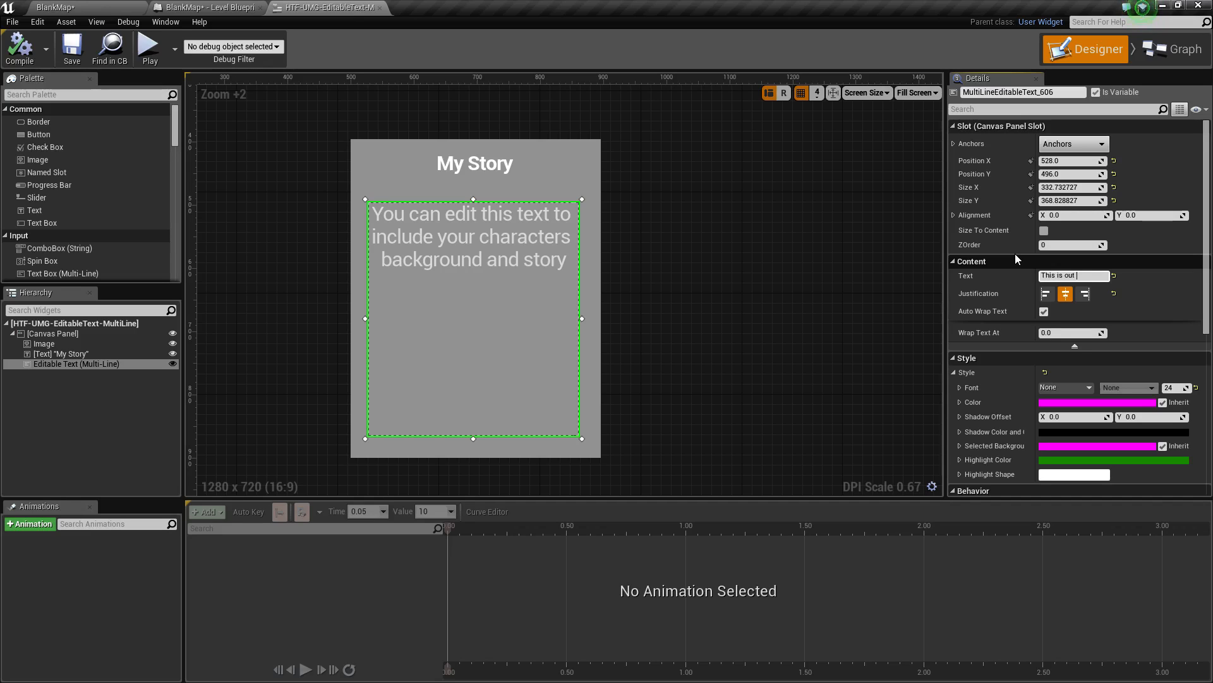
text(first line)
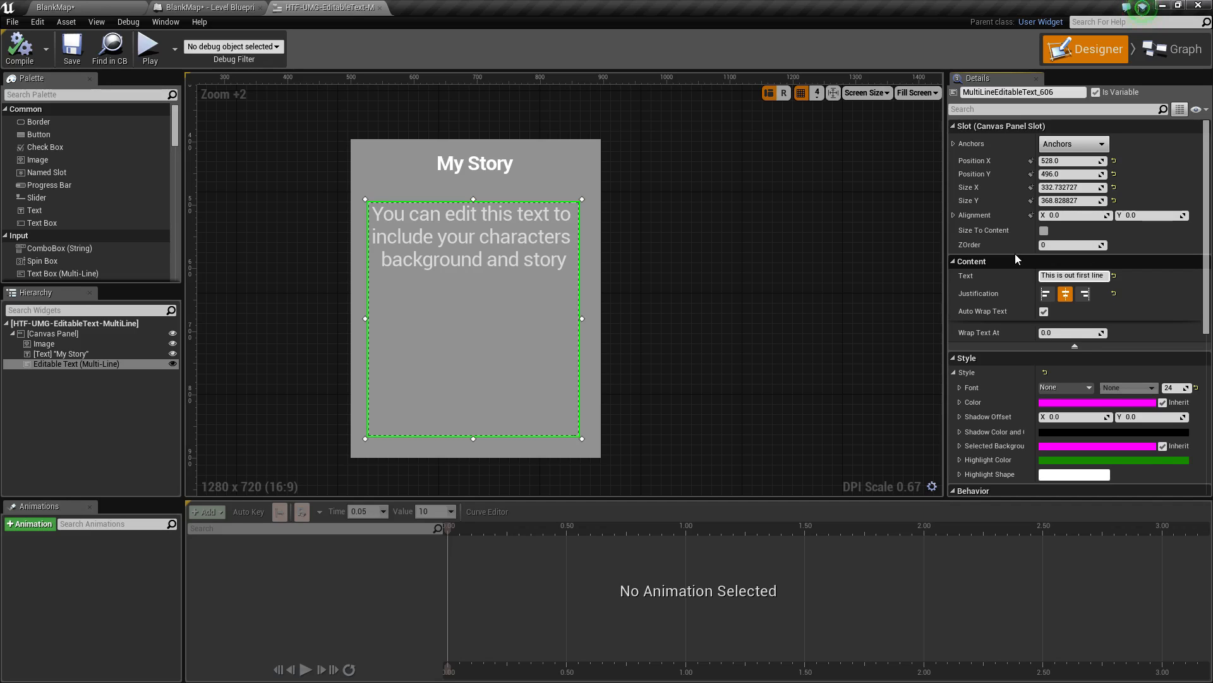
text(This is our second line)
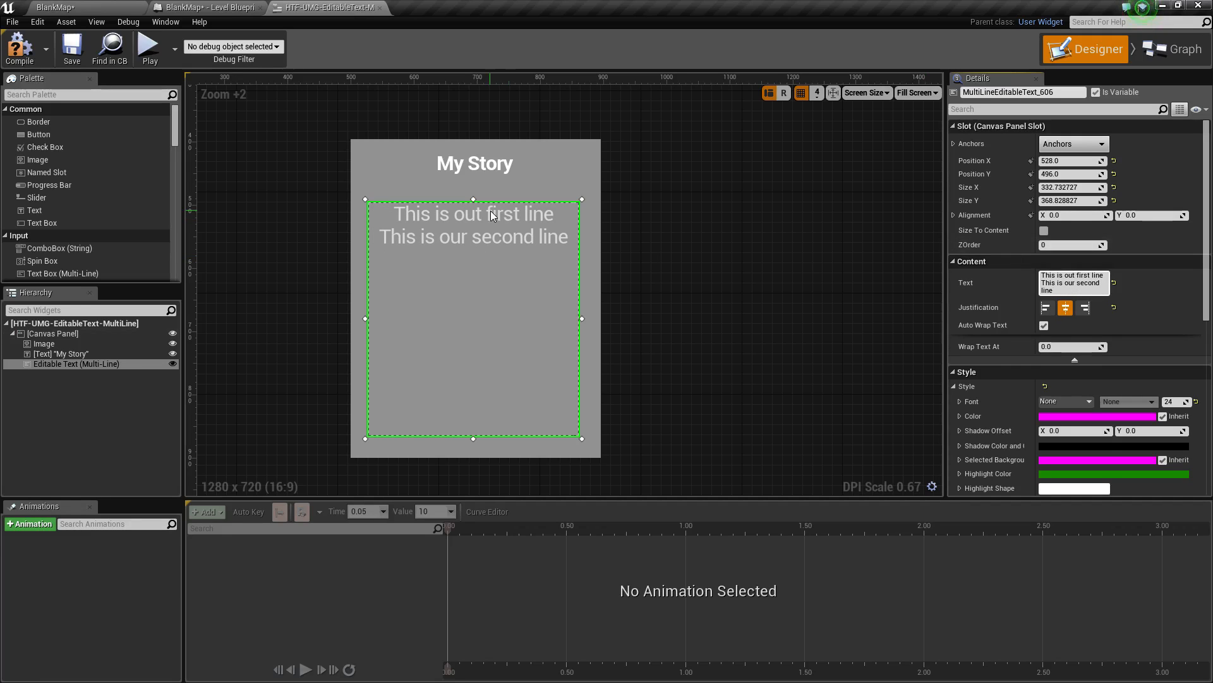
- Try left justification, compile the widget, and return the story text to center justification
click(1066, 307)
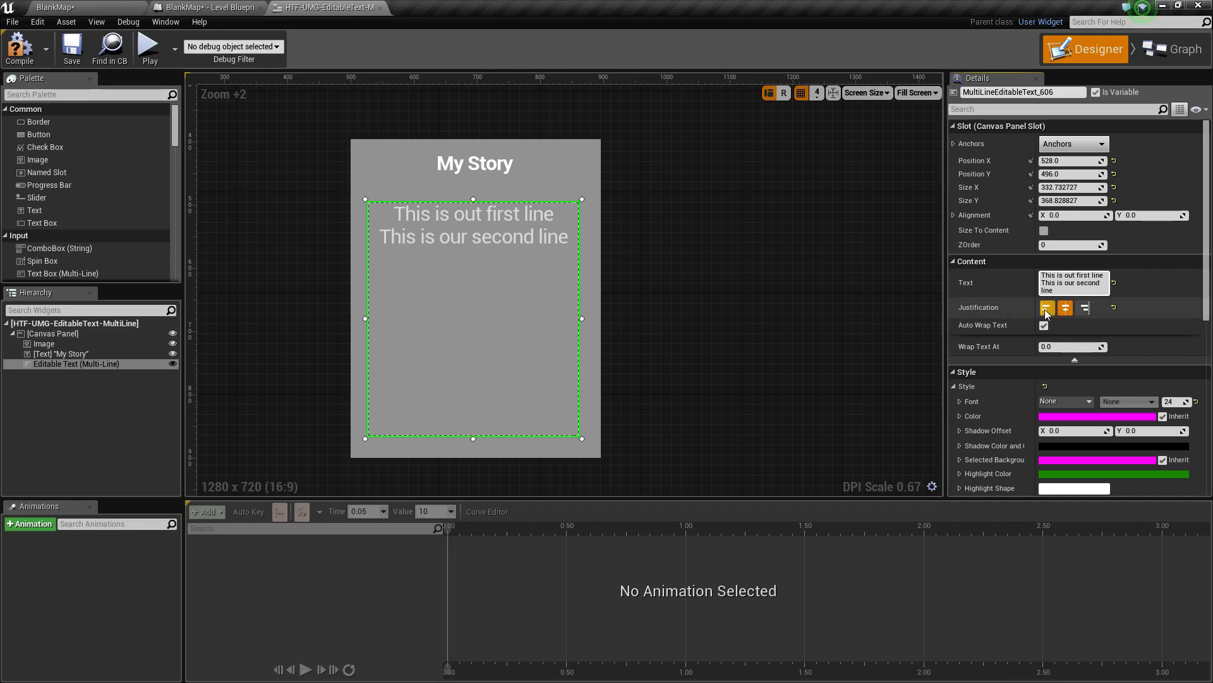
click(1046, 308)
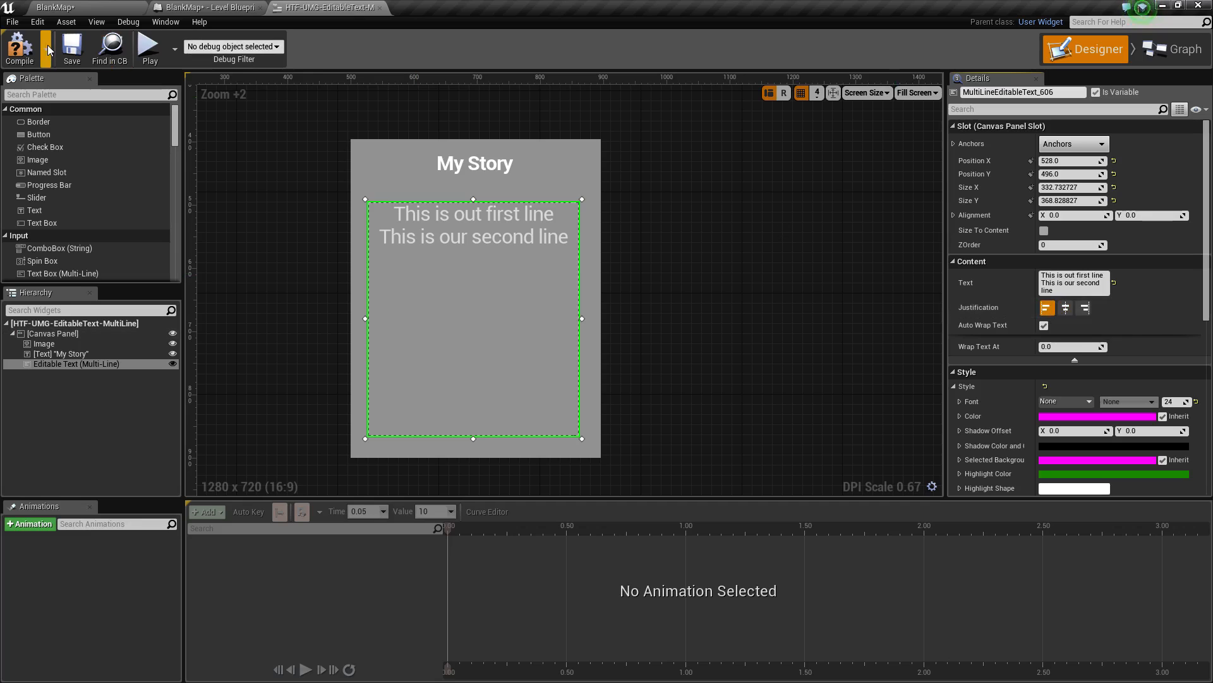
click(1047, 307)
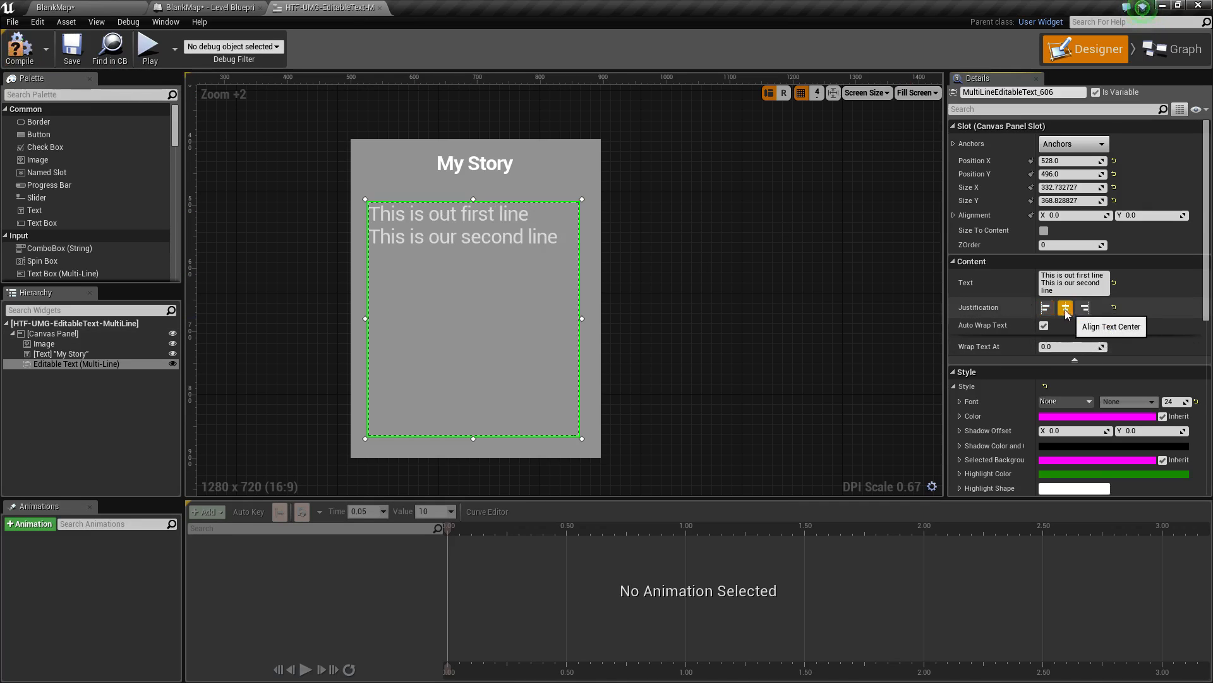
click(1065, 307)
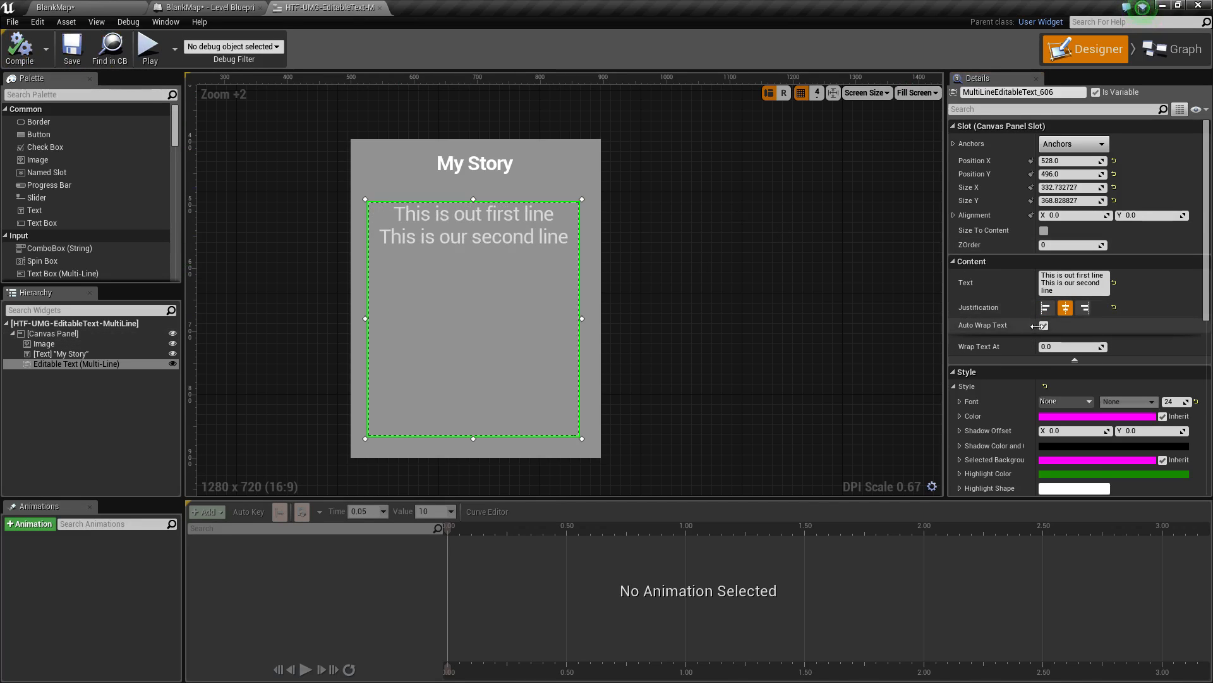
mouse_move(1072, 346)
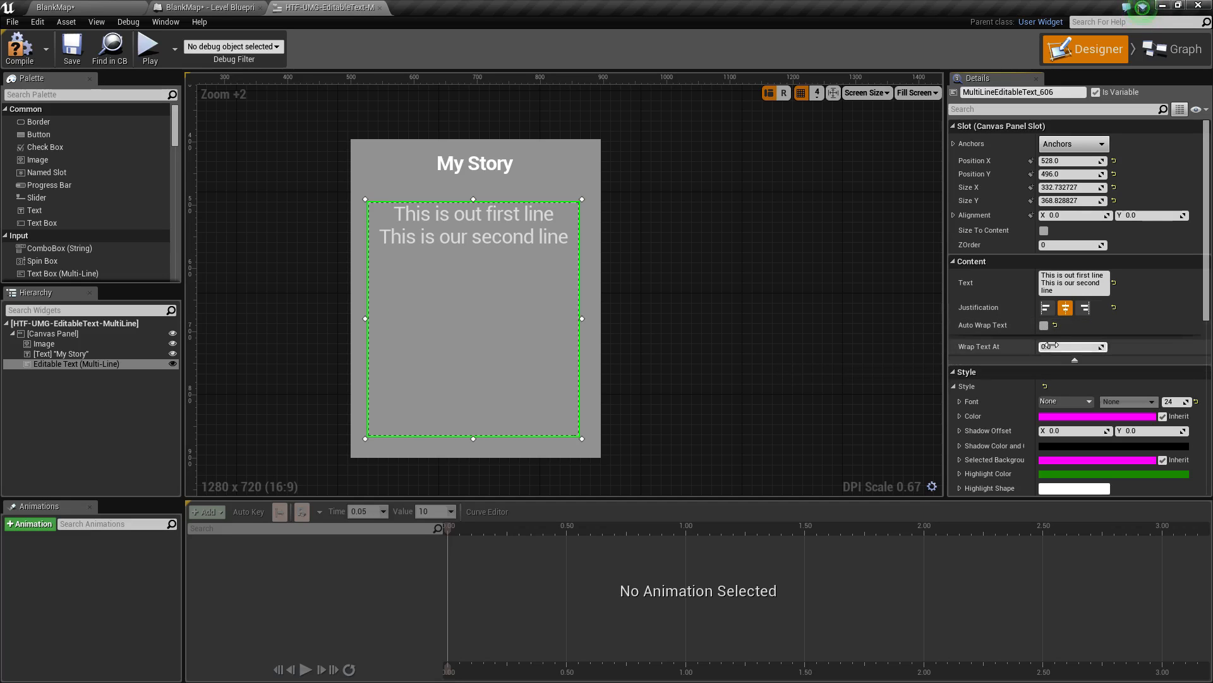
mouse_move(1072, 346)
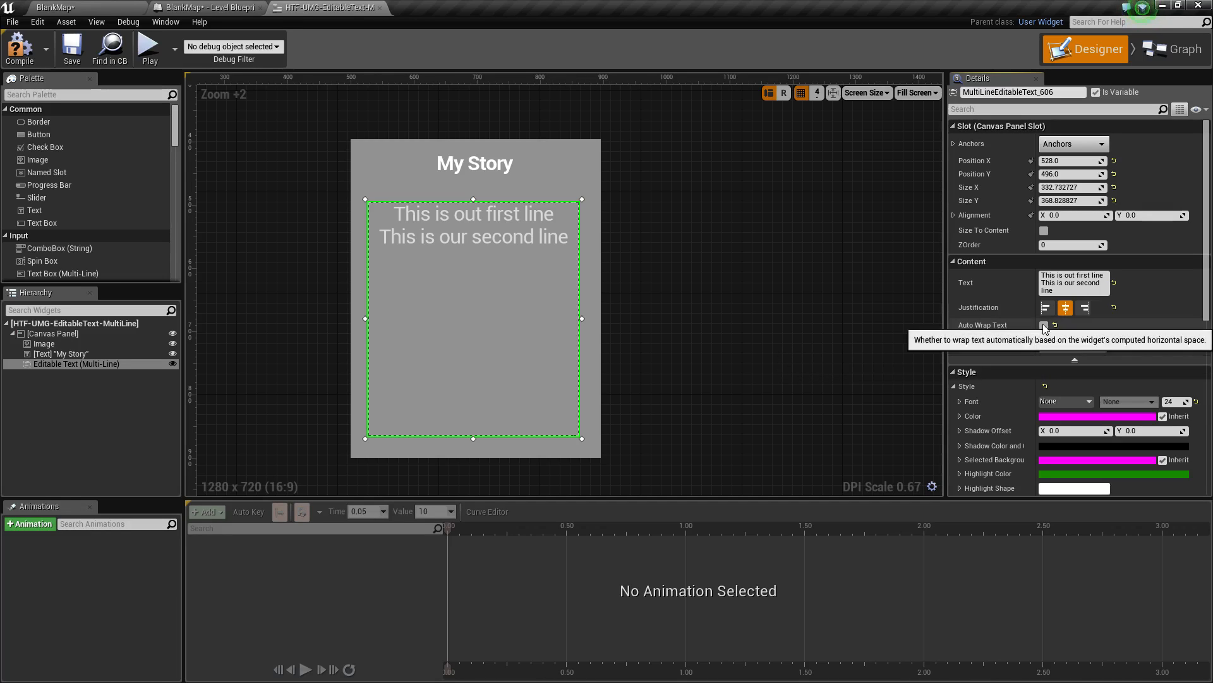
- Toggle Auto Wrap Text off and back on so wrapping stays enabled
click(1044, 325)
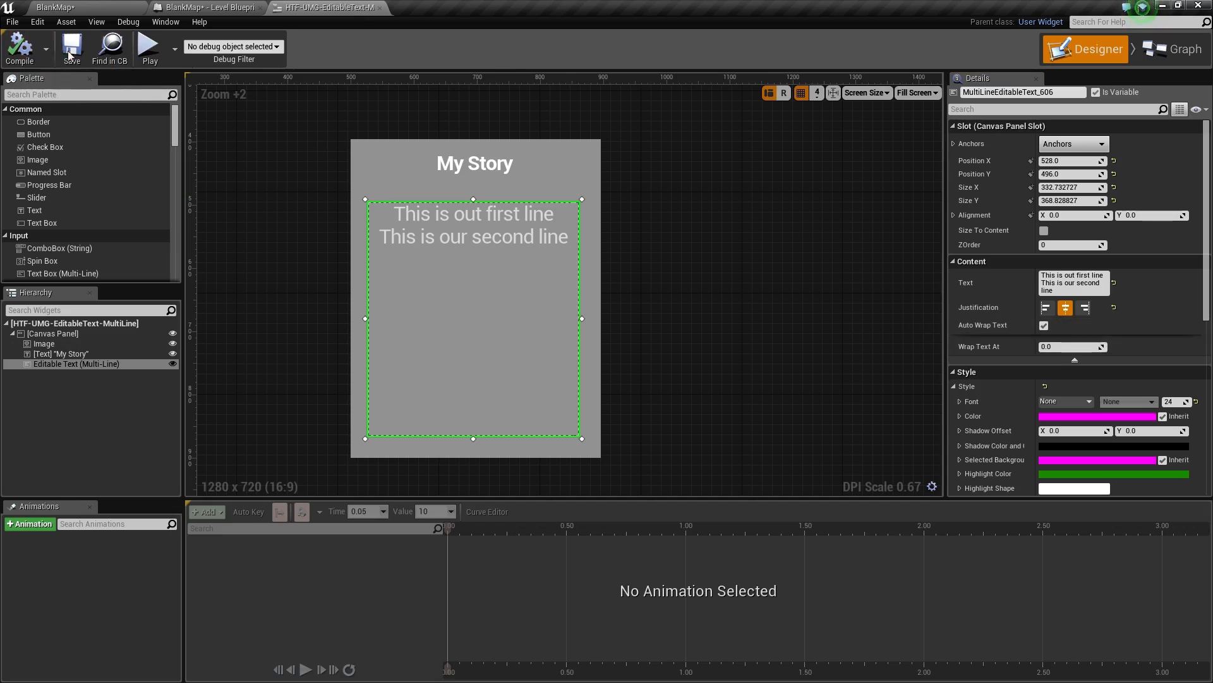
click(1043, 325)
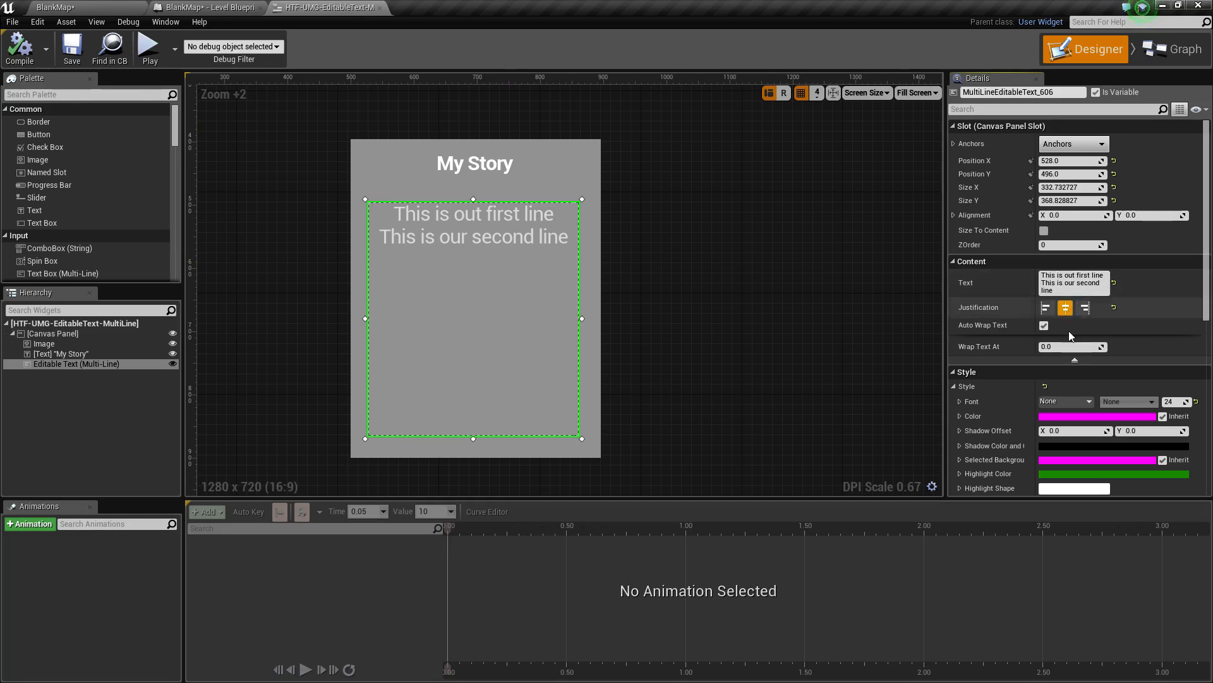
scroll(down, 3)
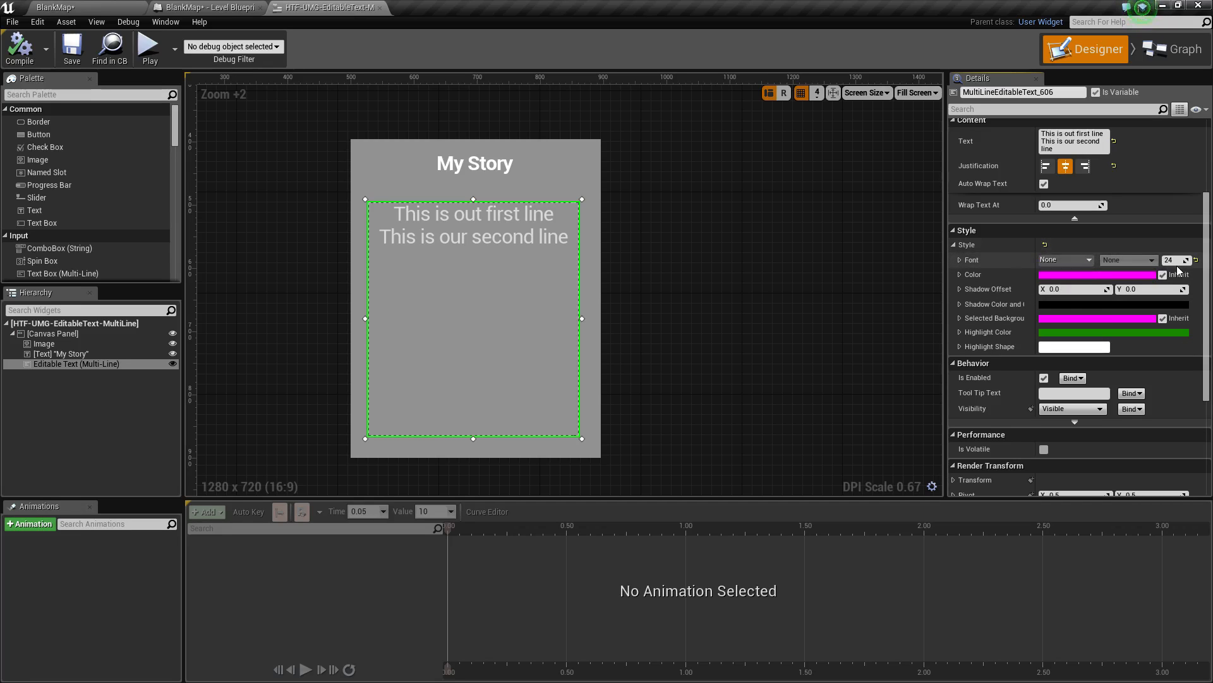
mouse_move(1174, 259)
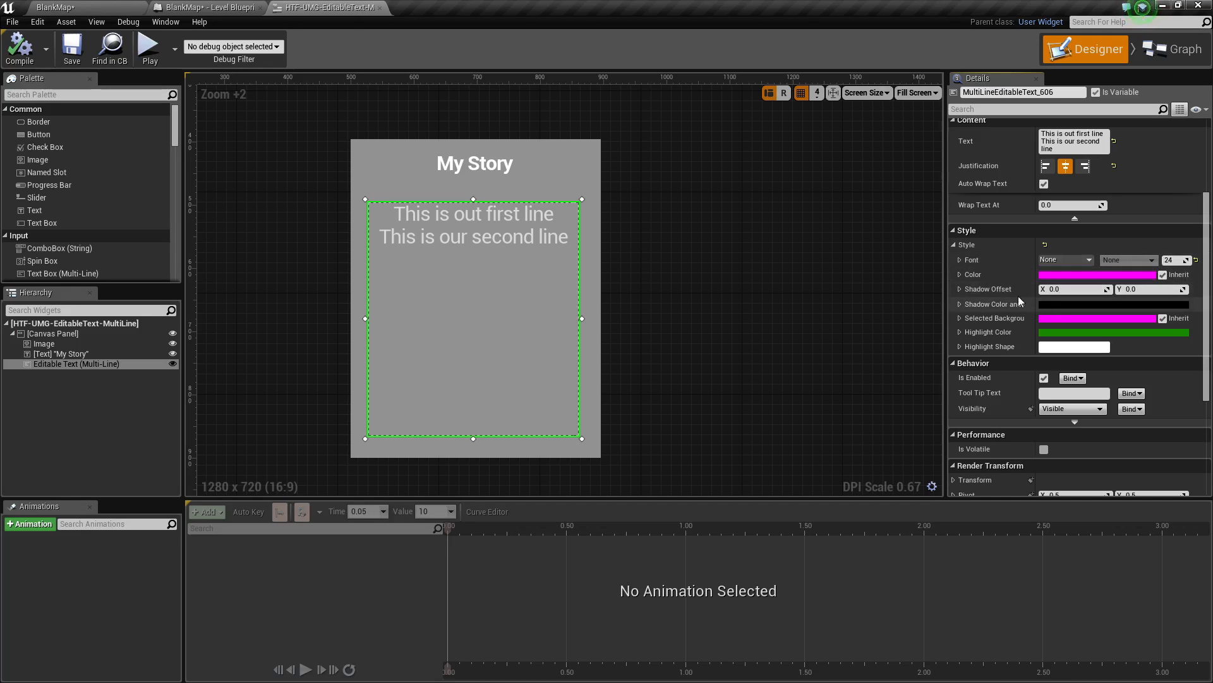
mouse_move(994, 318)
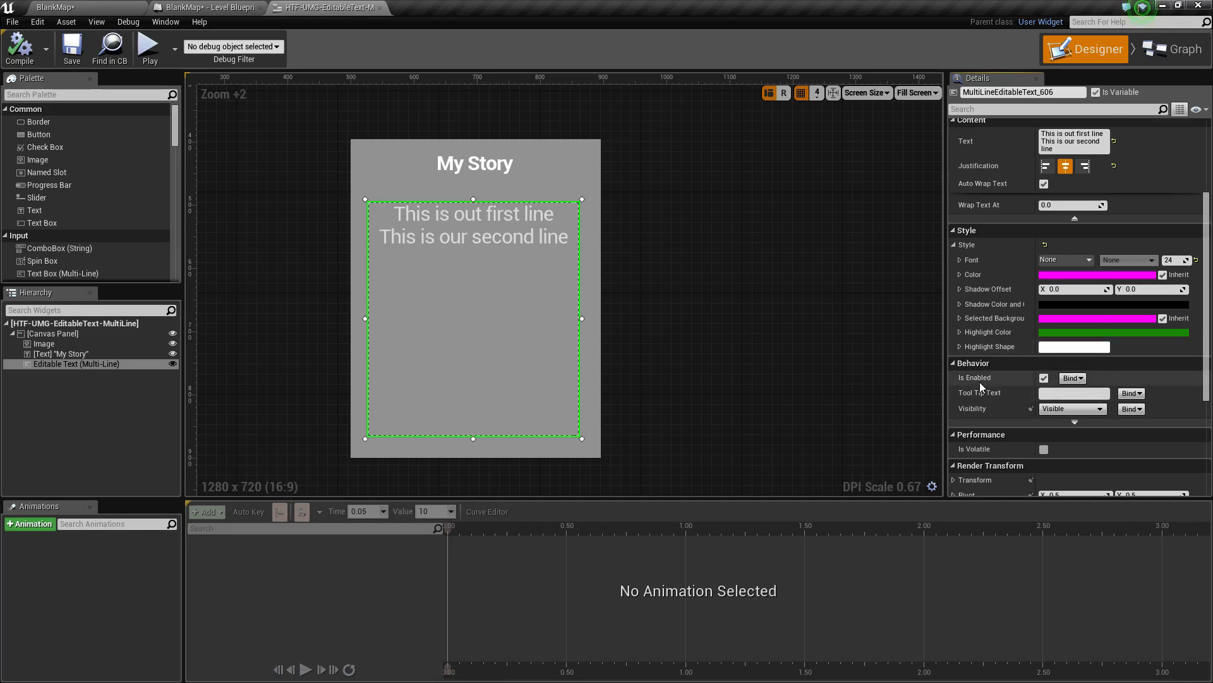
scroll(down, 3)
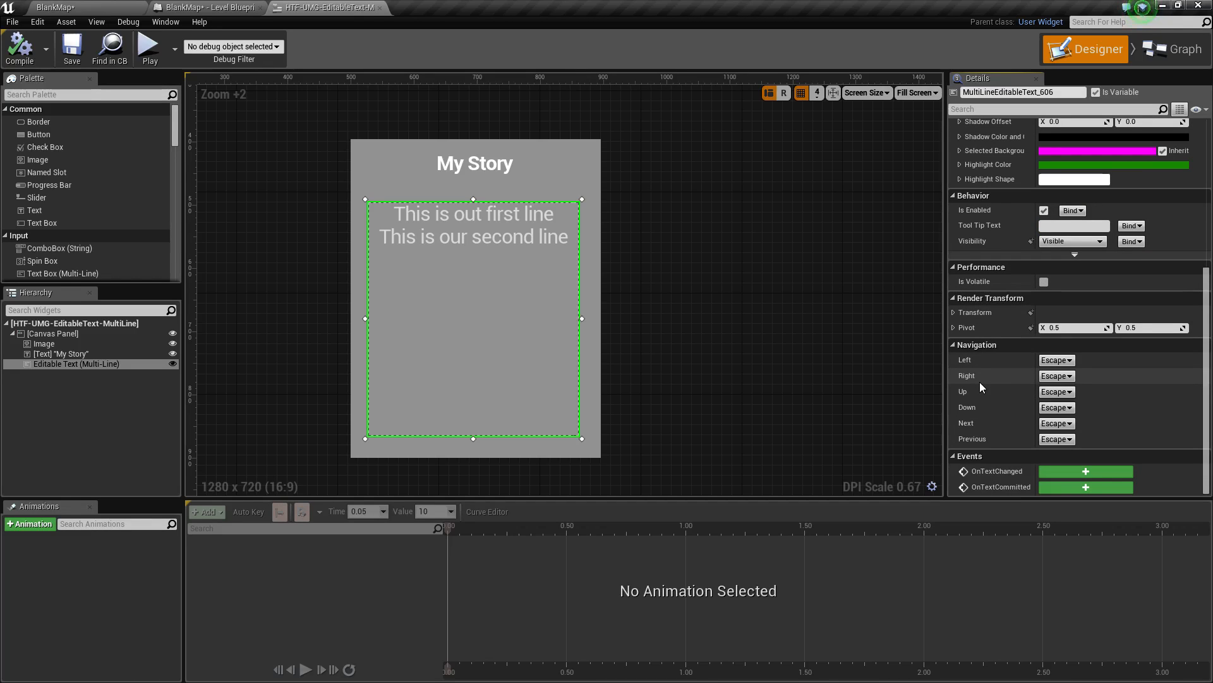
mouse_move(974, 386)
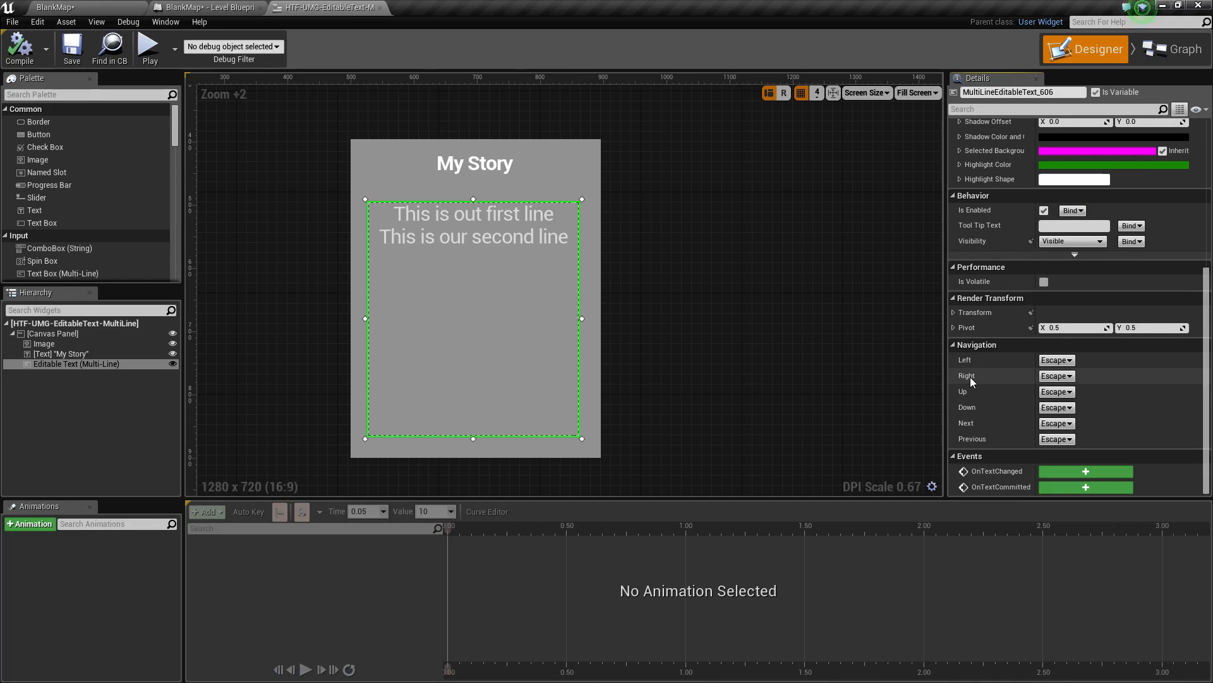
mouse_move(847, 411)
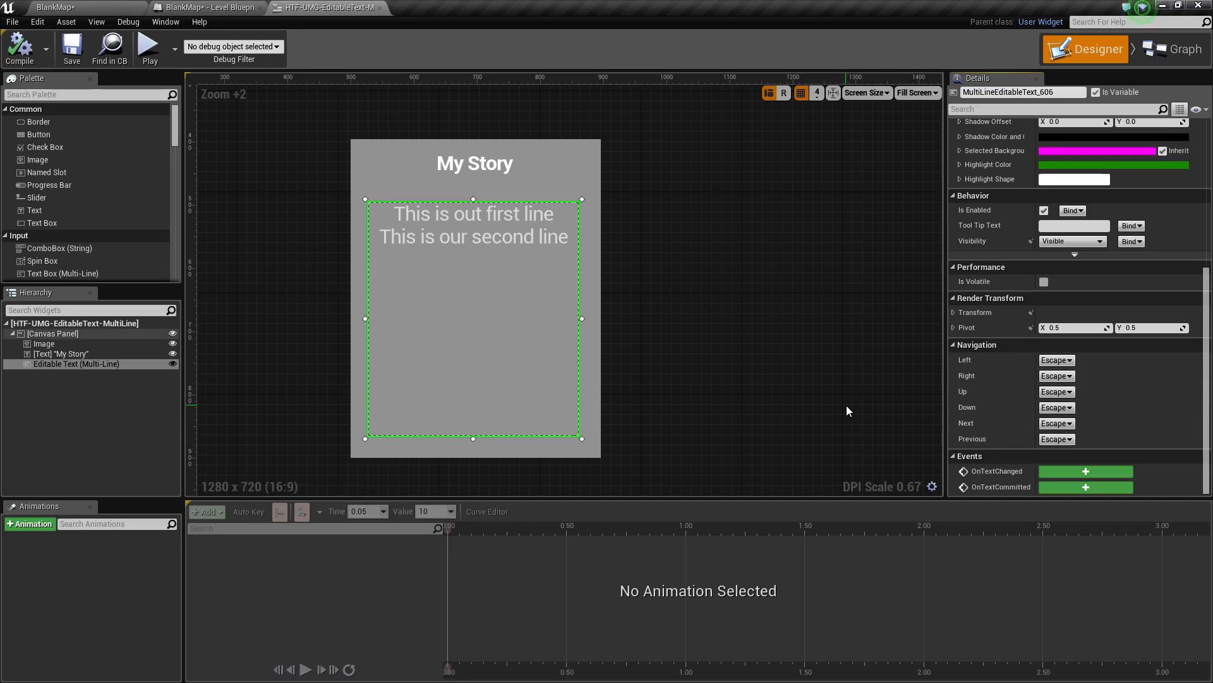
mouse_move(725, 369)
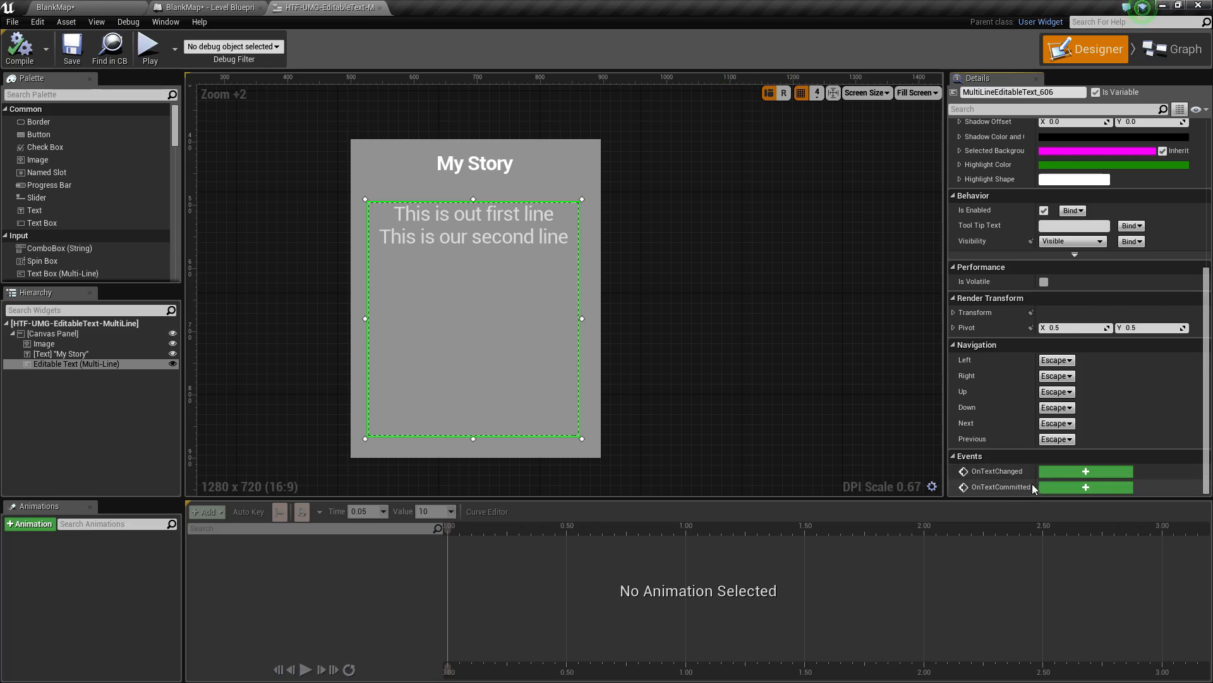
mouse_move(789, 398)
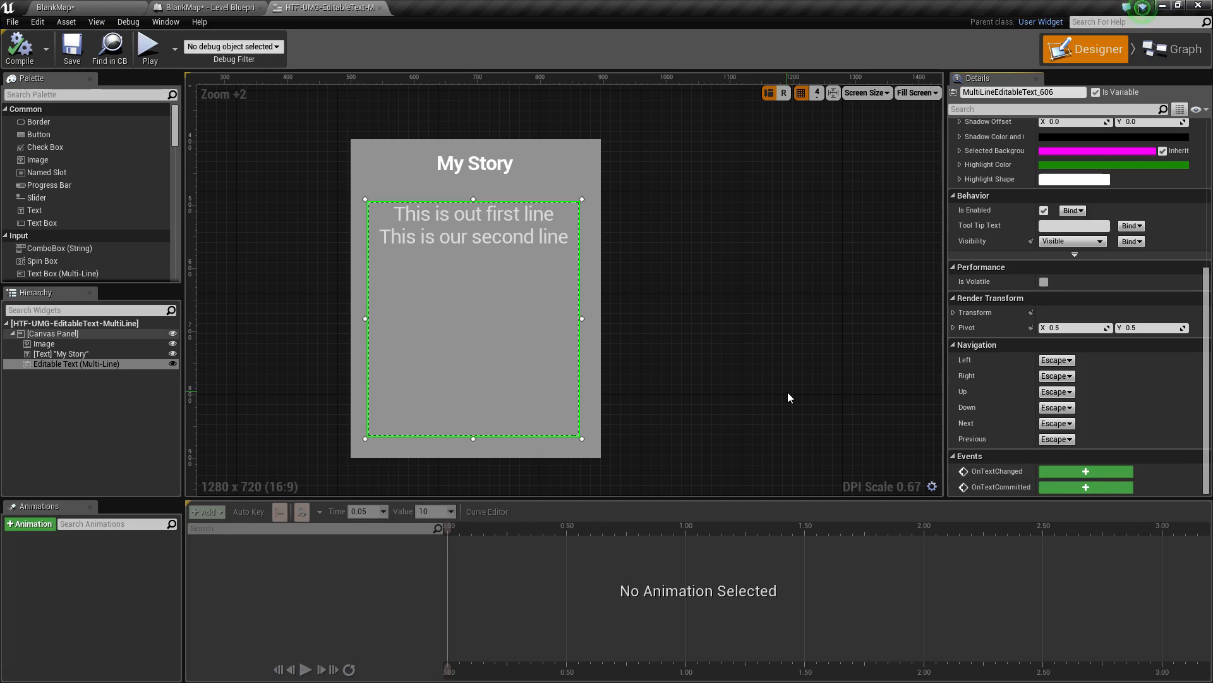
mouse_move(482, 322)
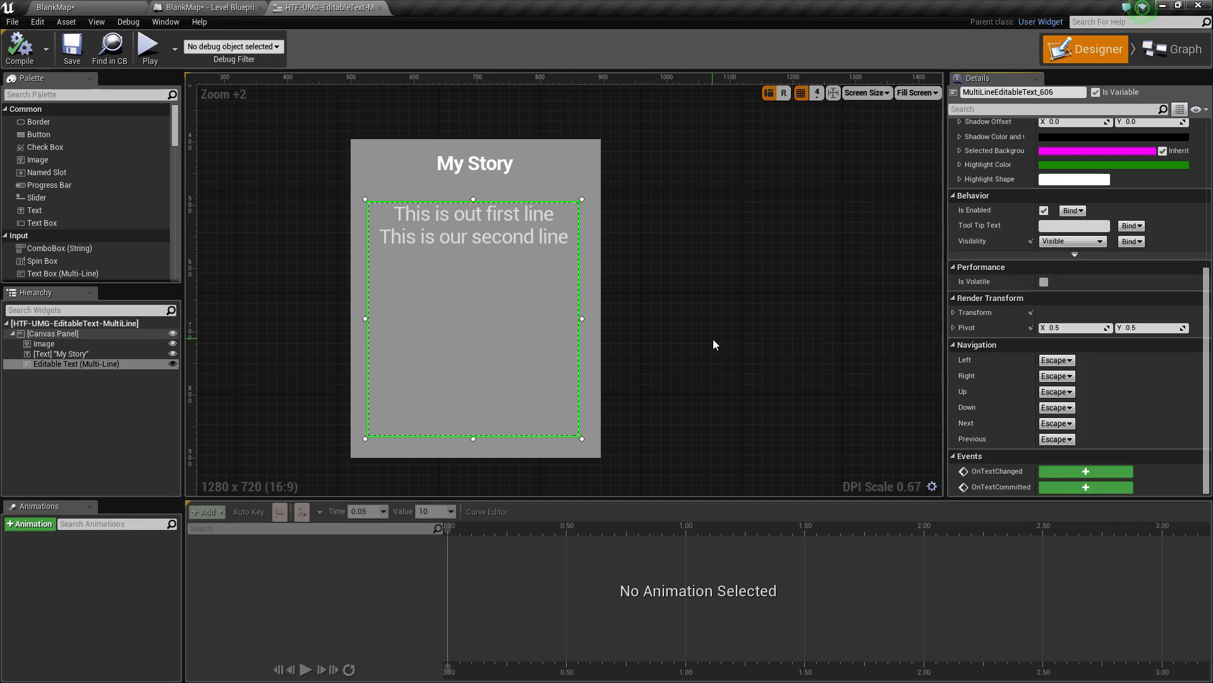
mouse_move(684, 339)
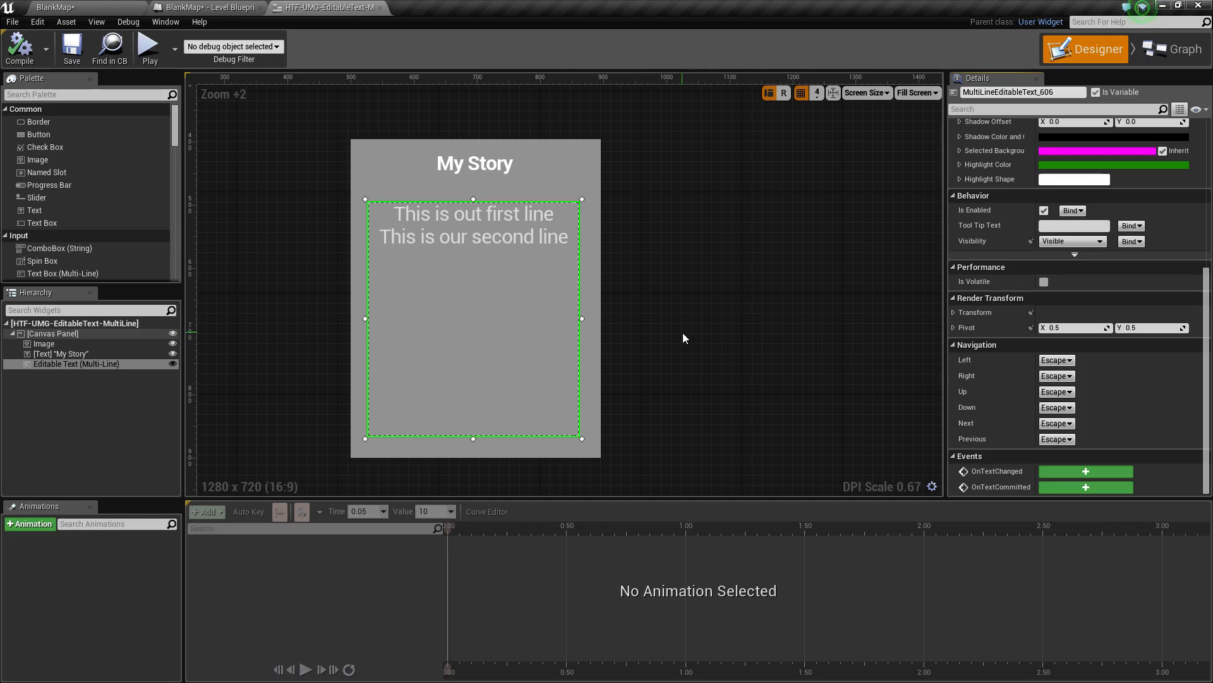
mouse_move(149, 48)
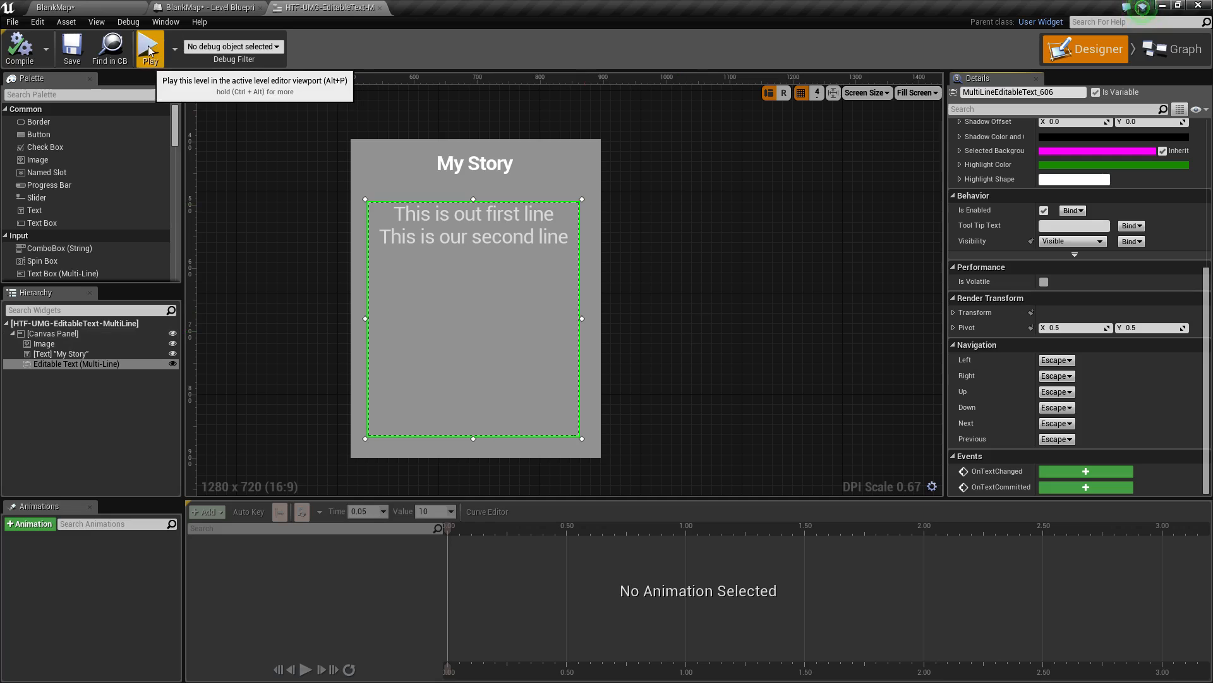
- Launch the Standalone Game preview and type 'It was a dark and stormy night' into the story box
click(149, 48)
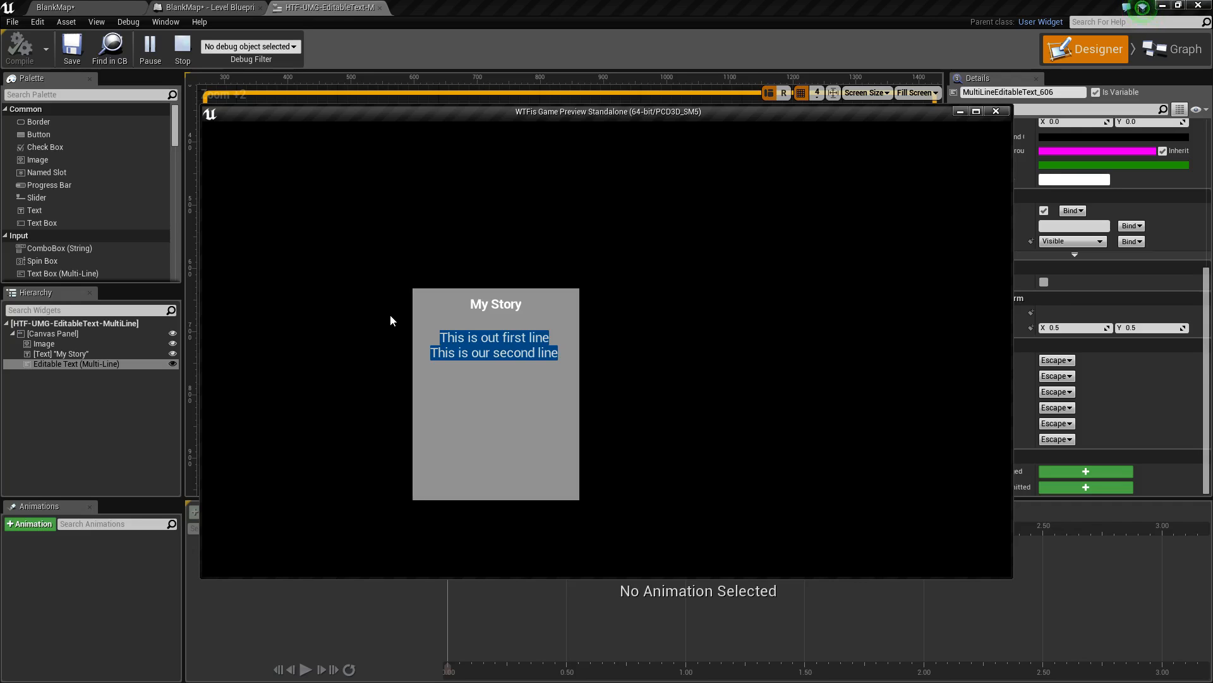
text(It was a dark)
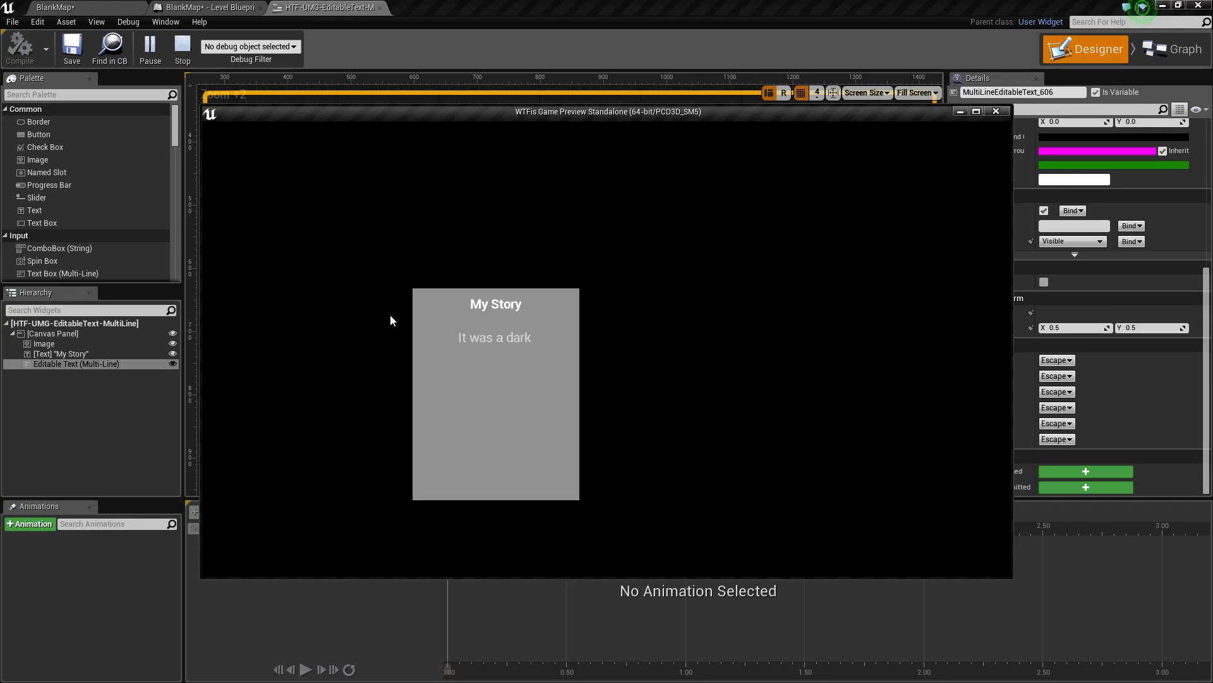
text(and st)
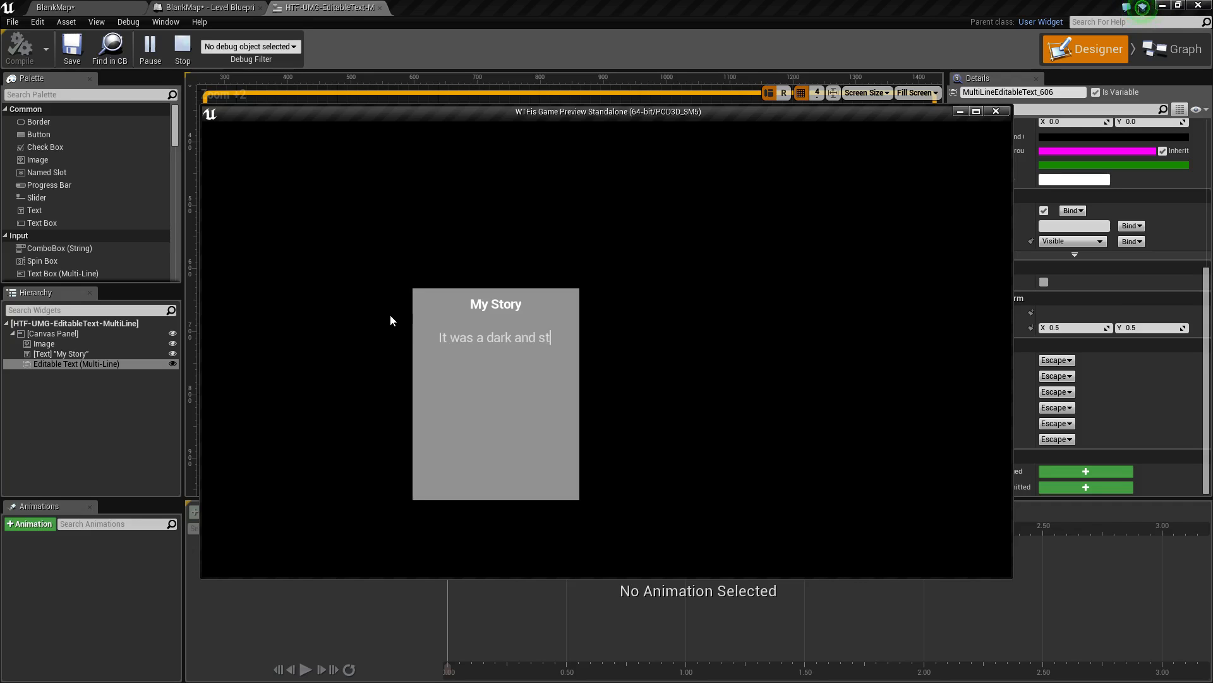
text(ormy night)
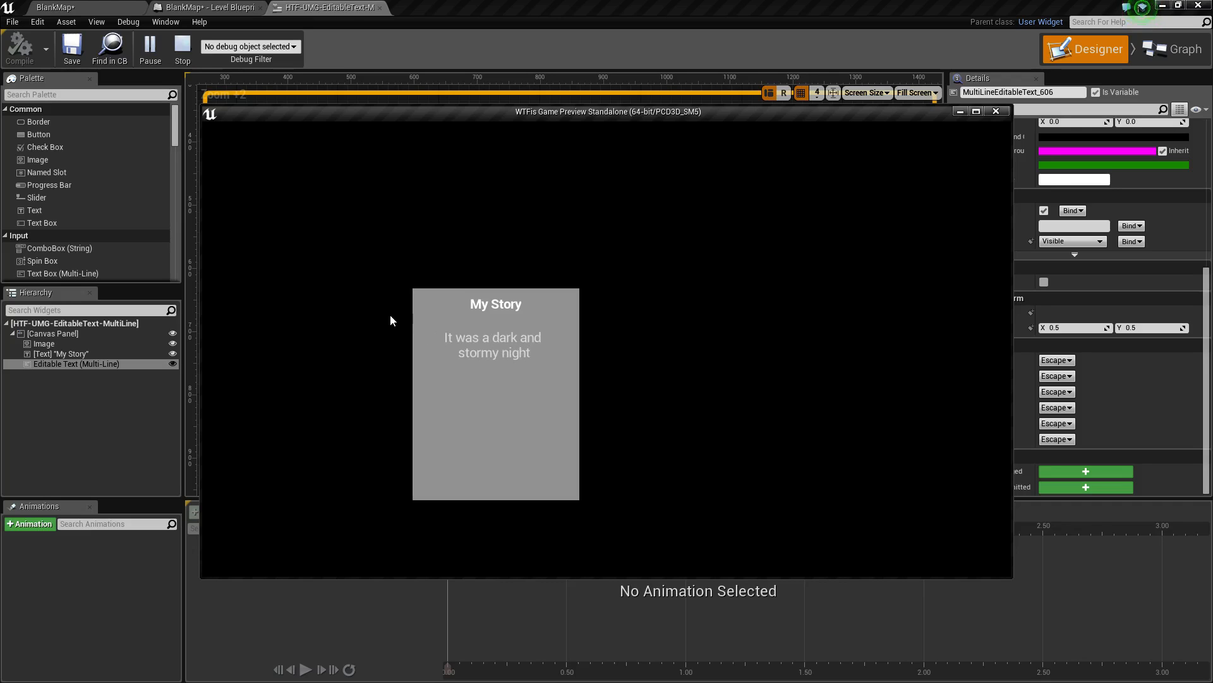